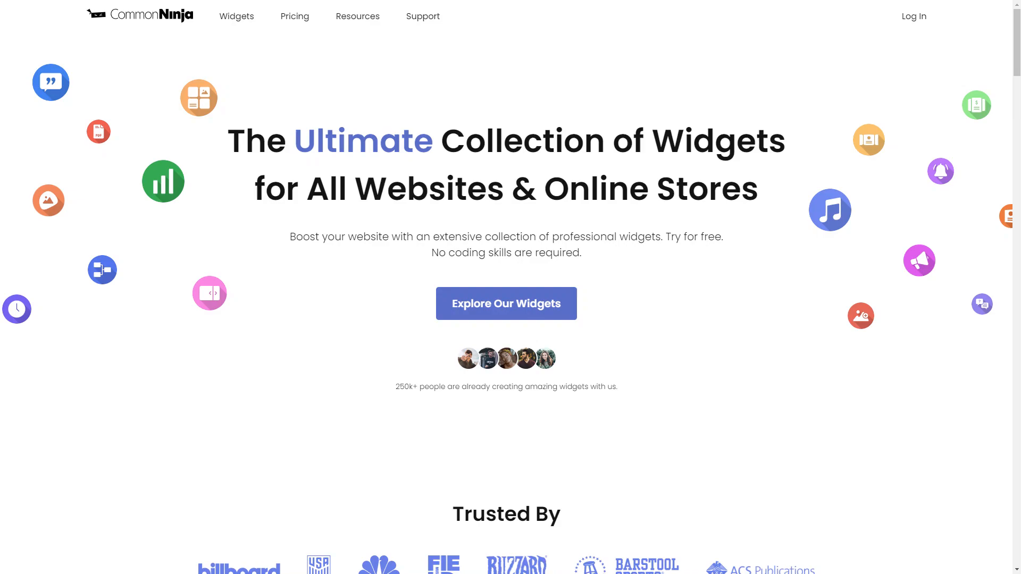
- Browse the Common Ninja widget catalog down to the Image Magnifier widget
{"action": "left_click", "coordinate": [506, 303]}
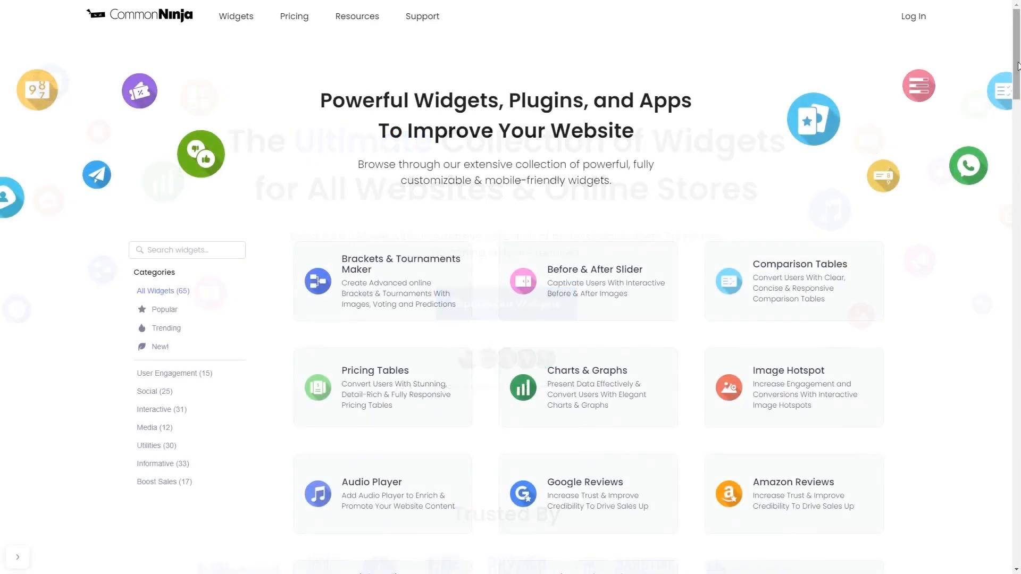
{"action": "scroll", "scroll_direction": "down", "scroll_amount": 3}
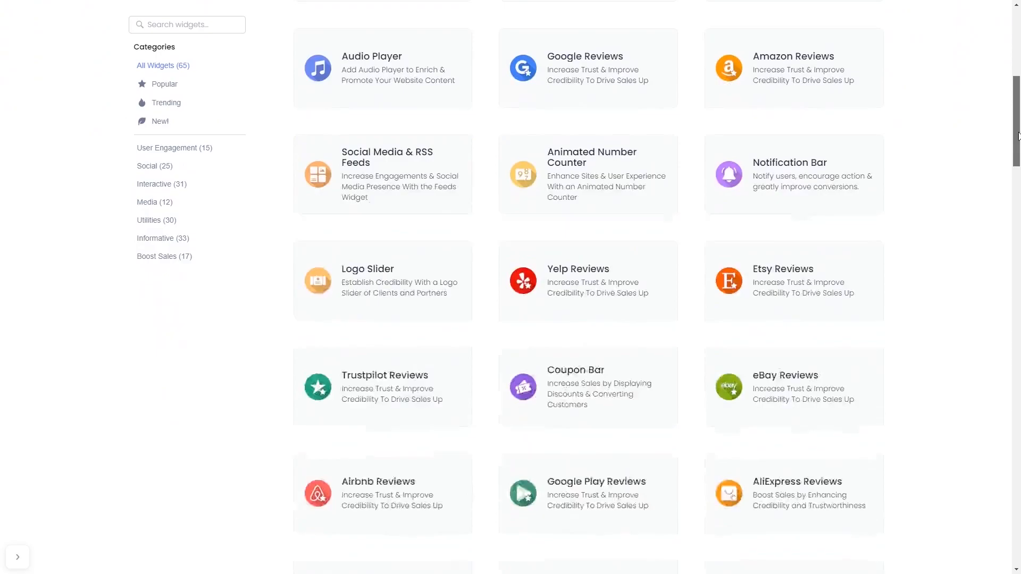
{"action": "scroll", "scroll_direction": "down", "scroll_amount": 3}
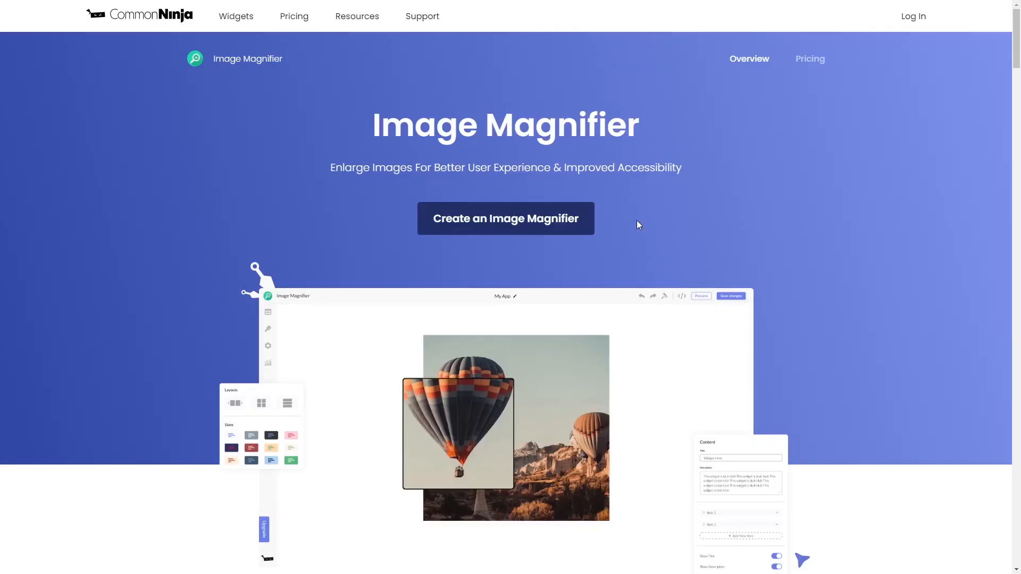
{"action": "mouse_move", "coordinate": [563, 225]}
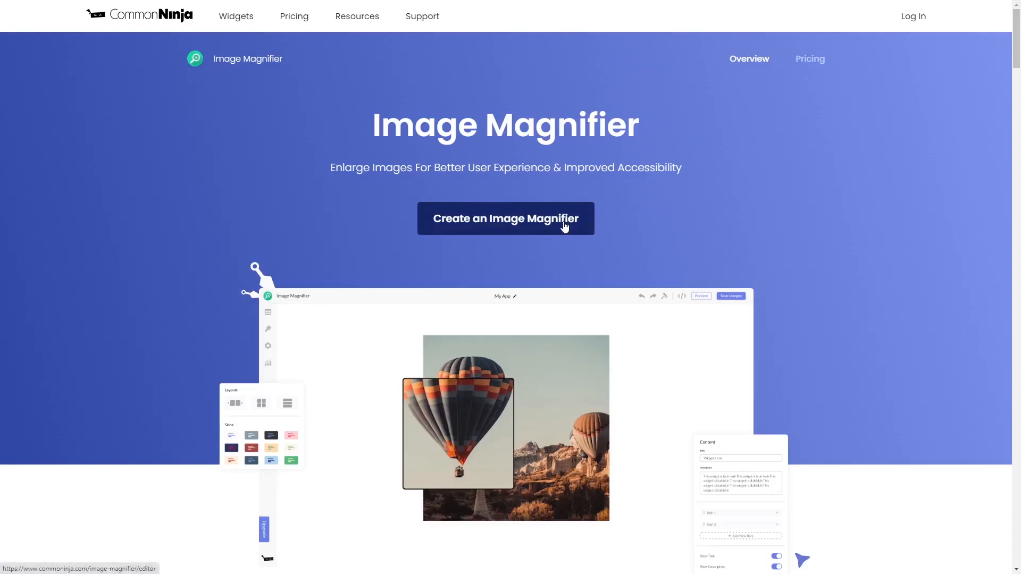
- Create a new Image Magnifier widget, opening My Magnifier with a sample image in the editor
{"action": "left_click", "coordinate": [505, 218]}
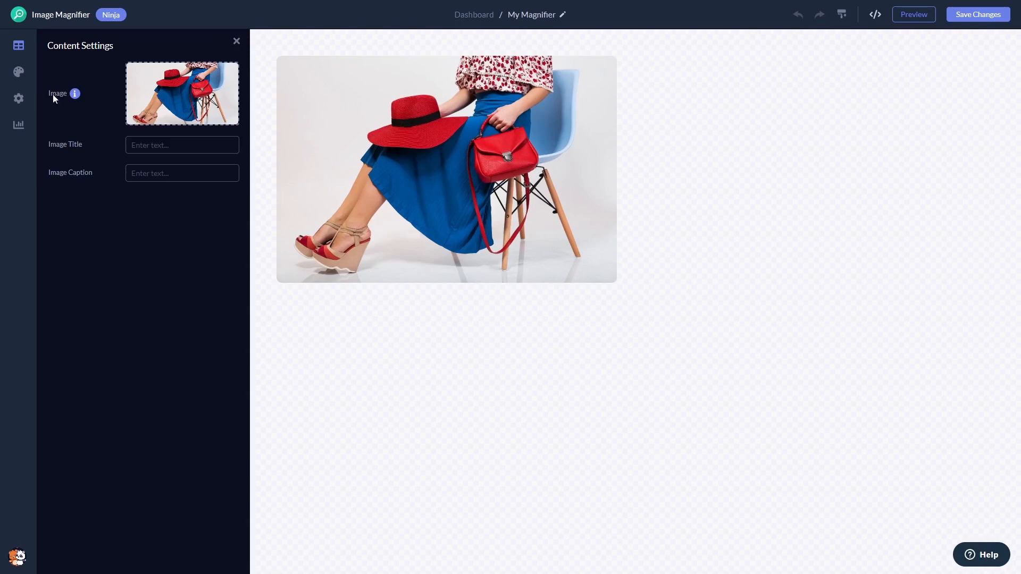
- In Design, try the magnifier types, keep the basic one, raise Image Border Radius and Caption Size
{"action": "left_click", "coordinate": [18, 71]}
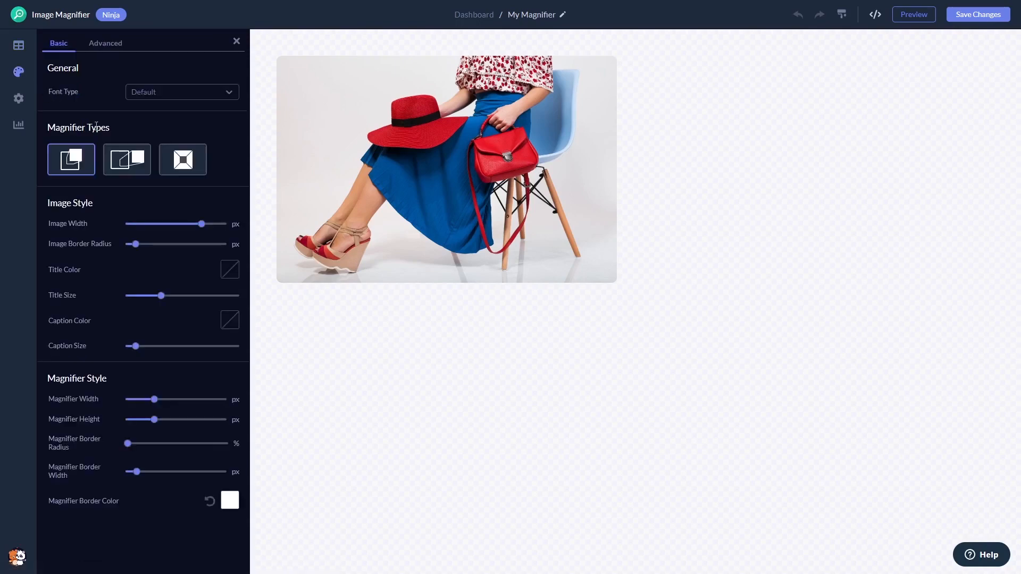
{"action": "left_click", "coordinate": [127, 158]}
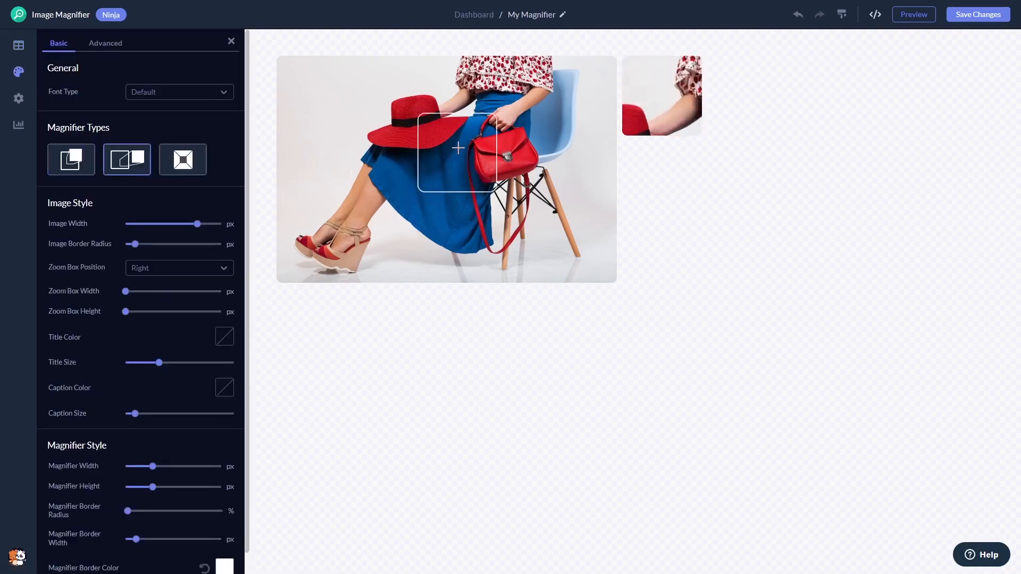
{"action": "left_click", "coordinate": [182, 160]}
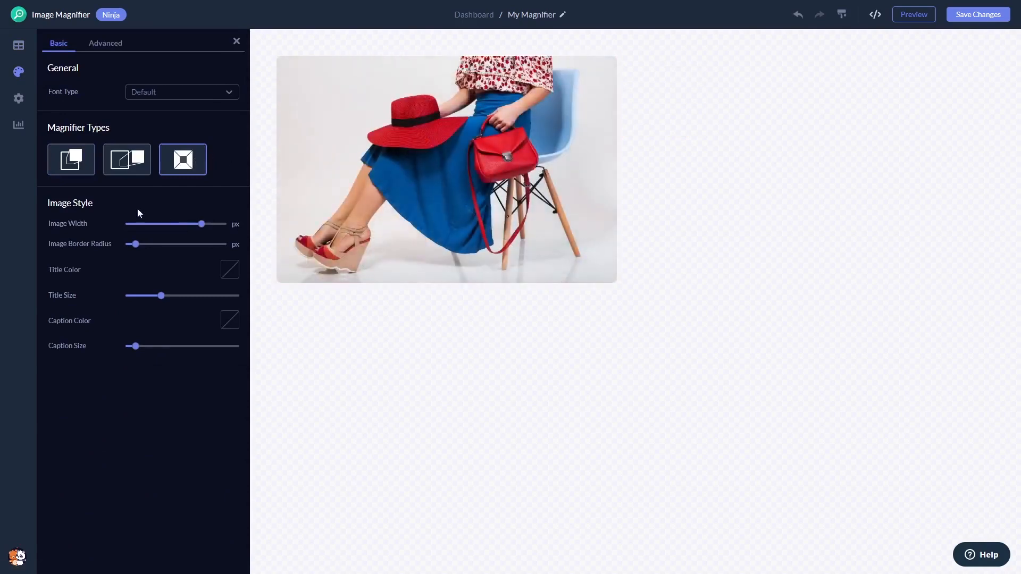
{"action": "left_click", "coordinate": [70, 160]}
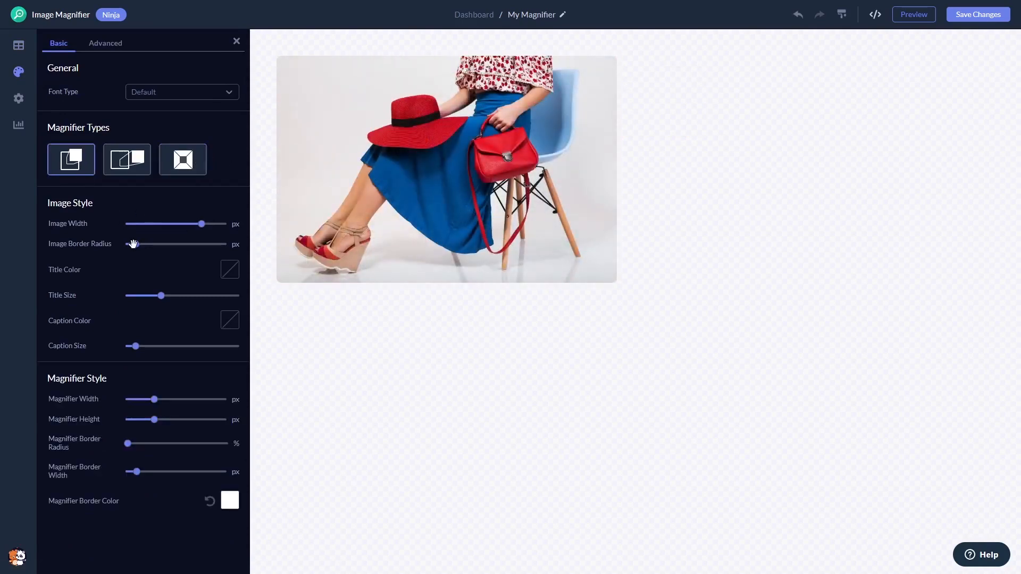
{"action": "left_click_drag", "start_coordinate": [130, 244], "coordinate": [170, 243]}
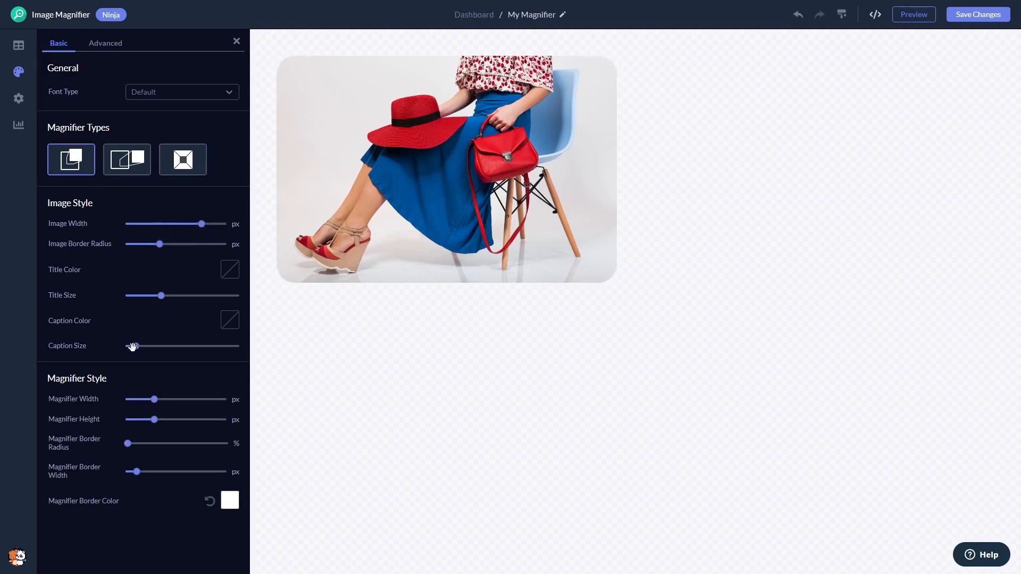
{"action": "left_click_drag", "start_coordinate": [127, 346], "coordinate": [138, 345]}
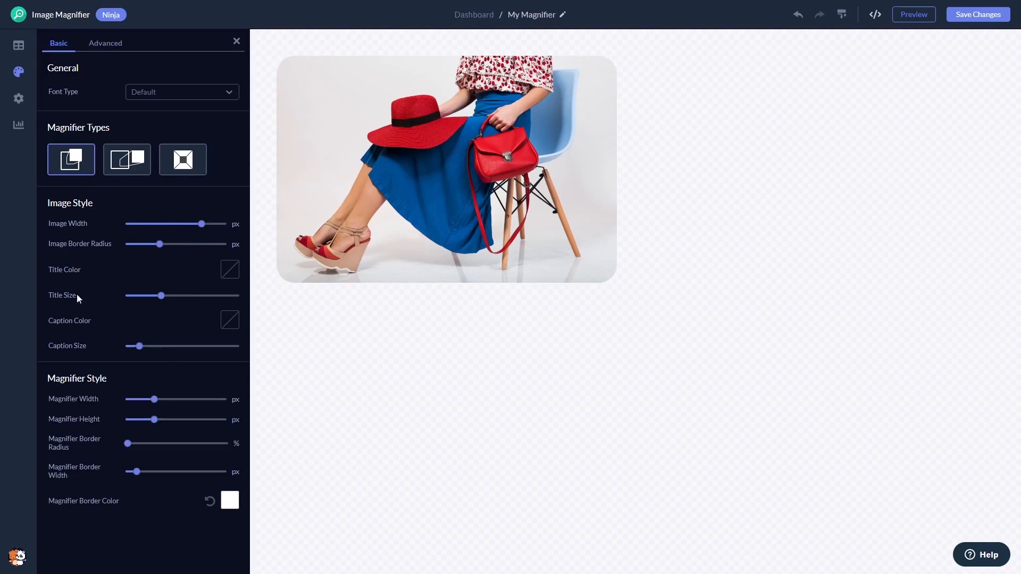
{"action": "mouse_move", "coordinate": [19, 98]}
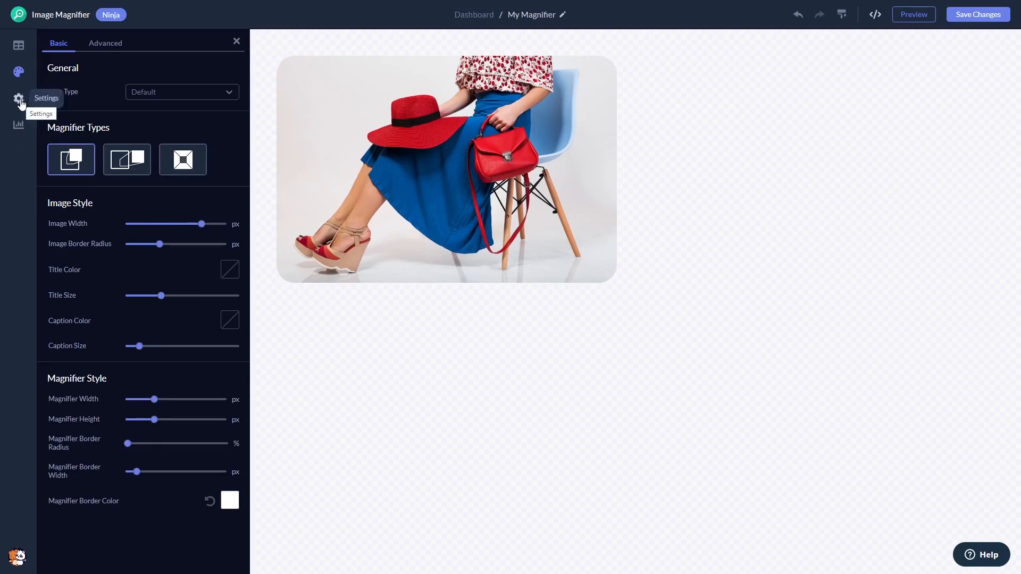
- Show the Visibility settings with title and caption both enabled
{"action": "left_click", "coordinate": [18, 99]}
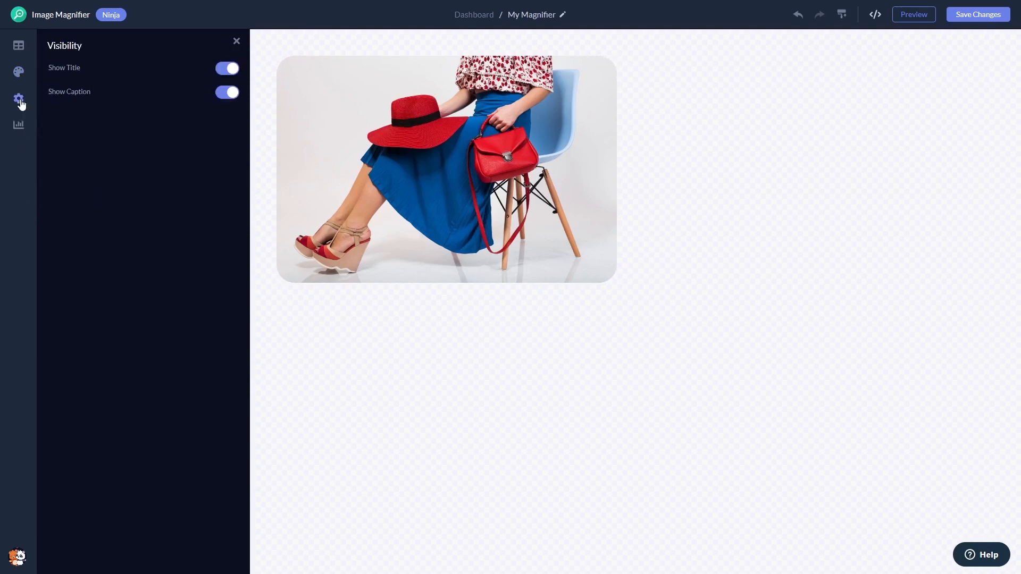
{"action": "mouse_move", "coordinate": [660, 318]}
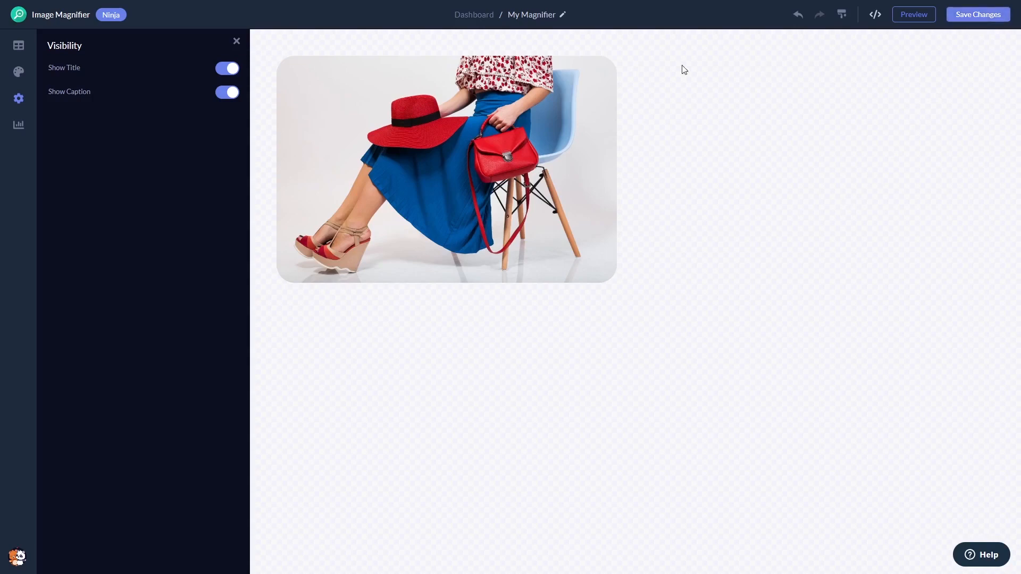
{"action": "mouse_move", "coordinate": [473, 14]}
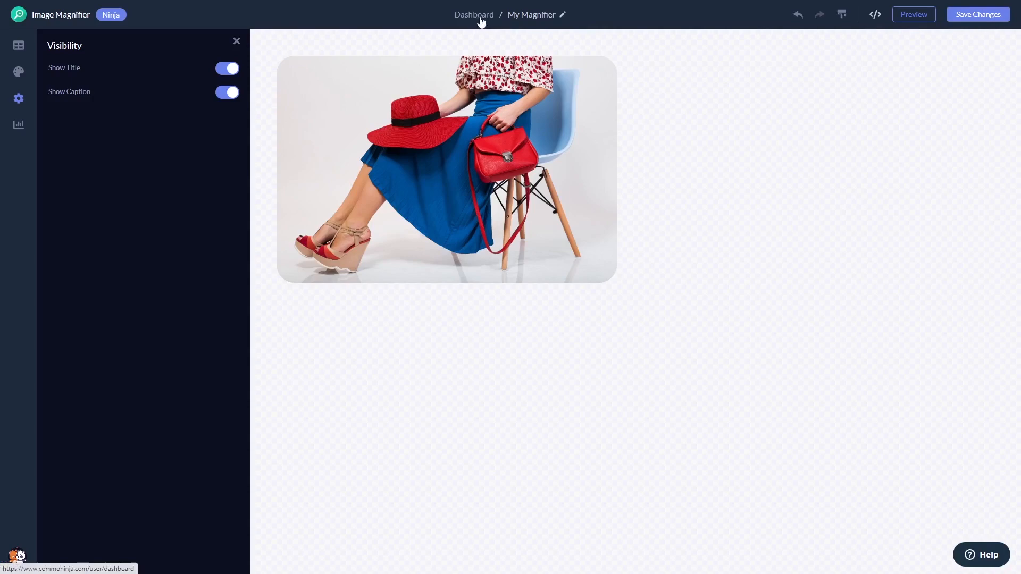
- Return to the project dashboard listing the new widget
{"action": "left_click", "coordinate": [474, 14]}
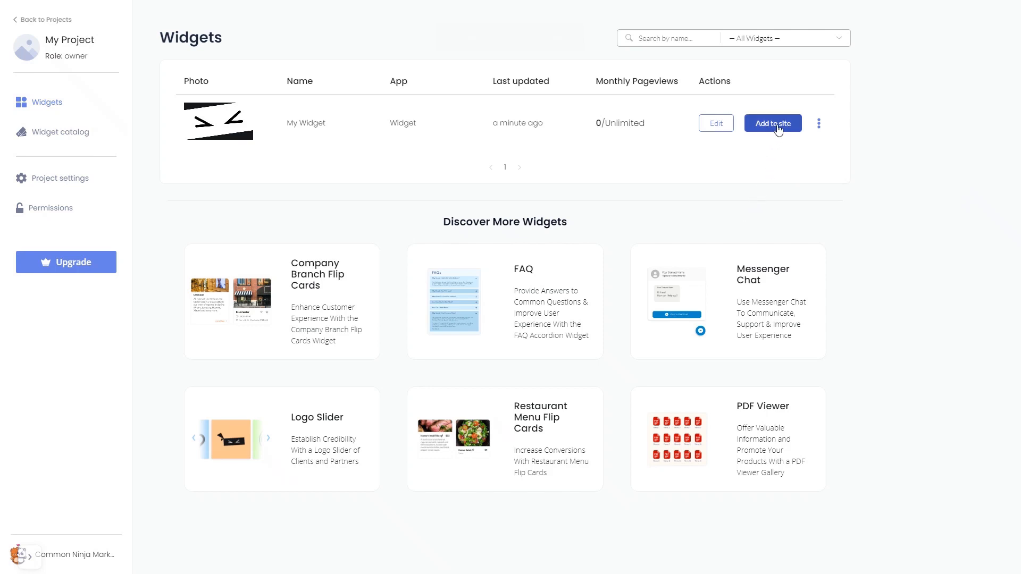
- Get the widget's installation code via Add to site, then dismiss the code dialog
{"action": "left_click", "coordinate": [772, 124]}
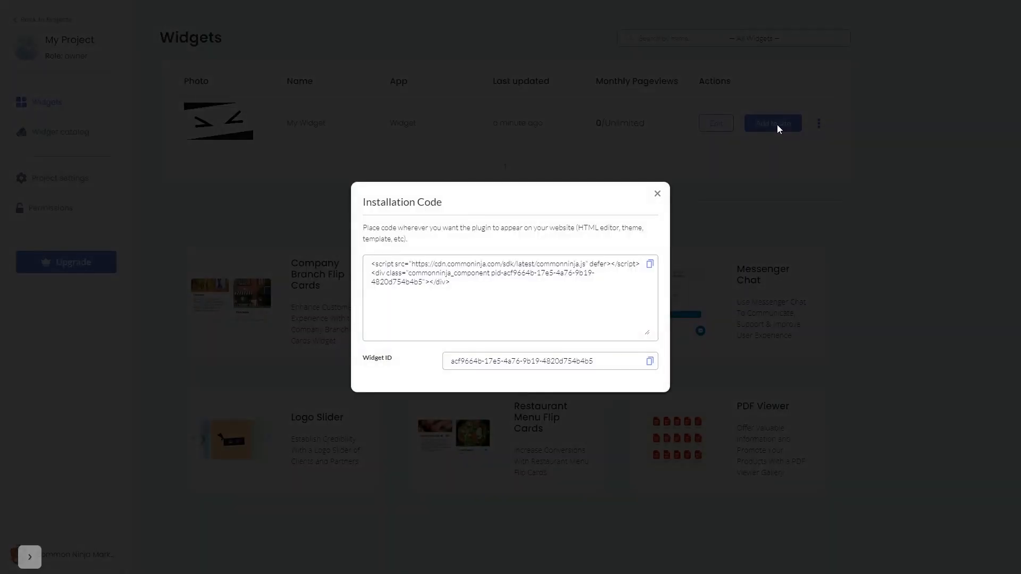
{"action": "mouse_move", "coordinate": [693, 252]}
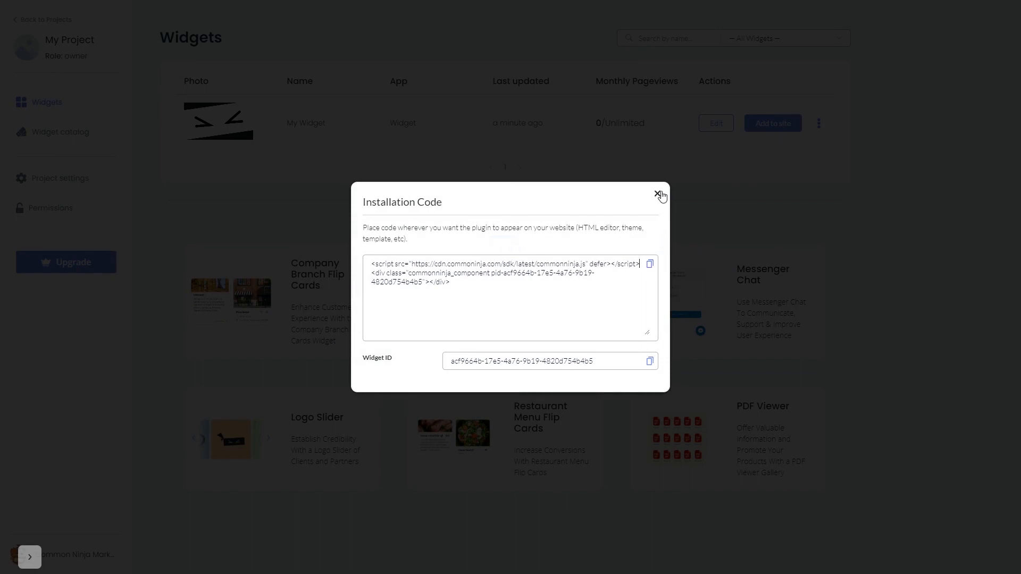
{"action": "left_click", "coordinate": [660, 194]}
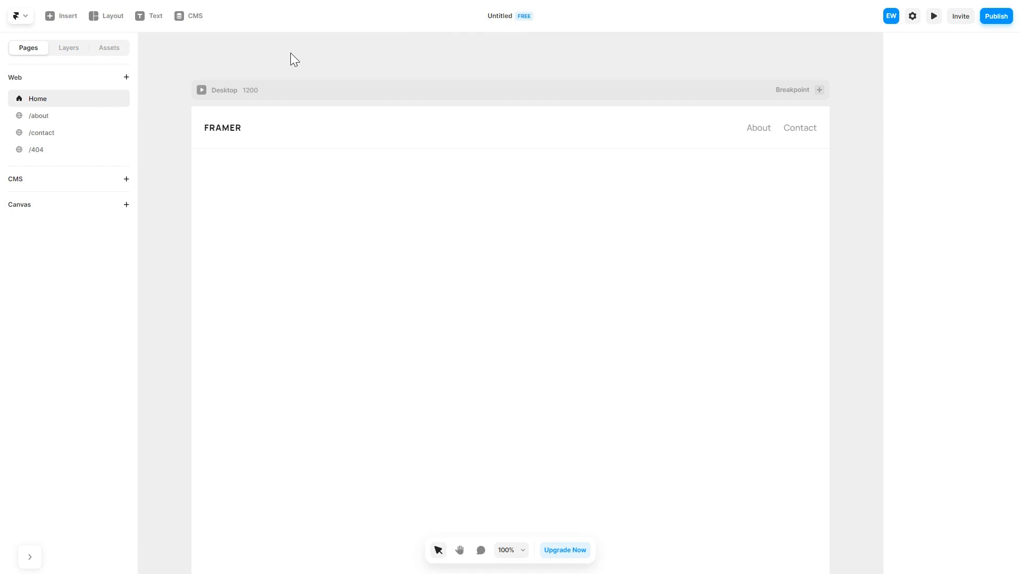
- Add an Embed element from Insert > Utility onto the Home page canvas
{"action": "left_click", "coordinate": [60, 15]}
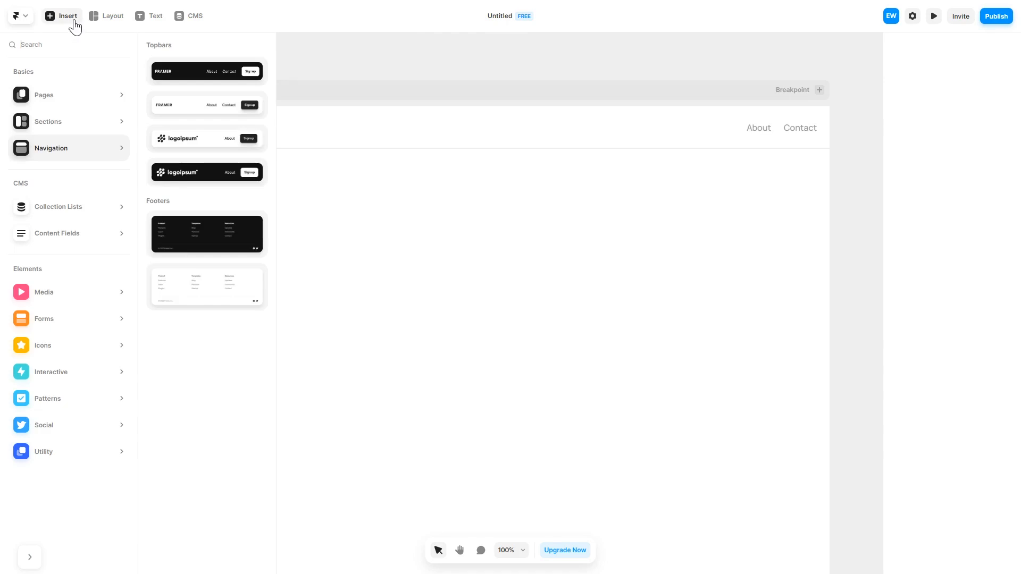
{"action": "left_click", "coordinate": [42, 451]}
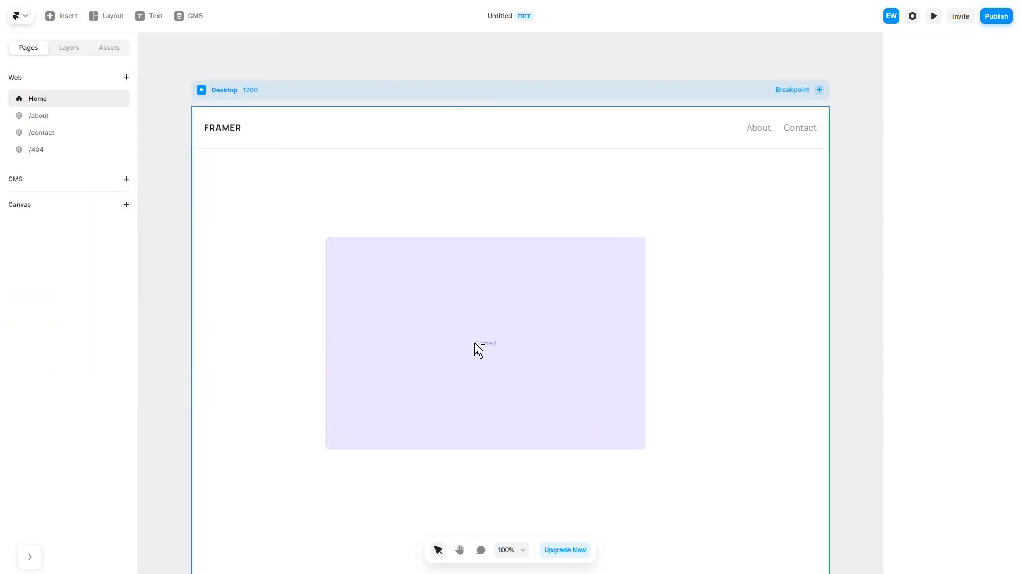
- Switch the selected Embed component's type from URL to HTML
{"action": "left_click", "coordinate": [485, 344]}
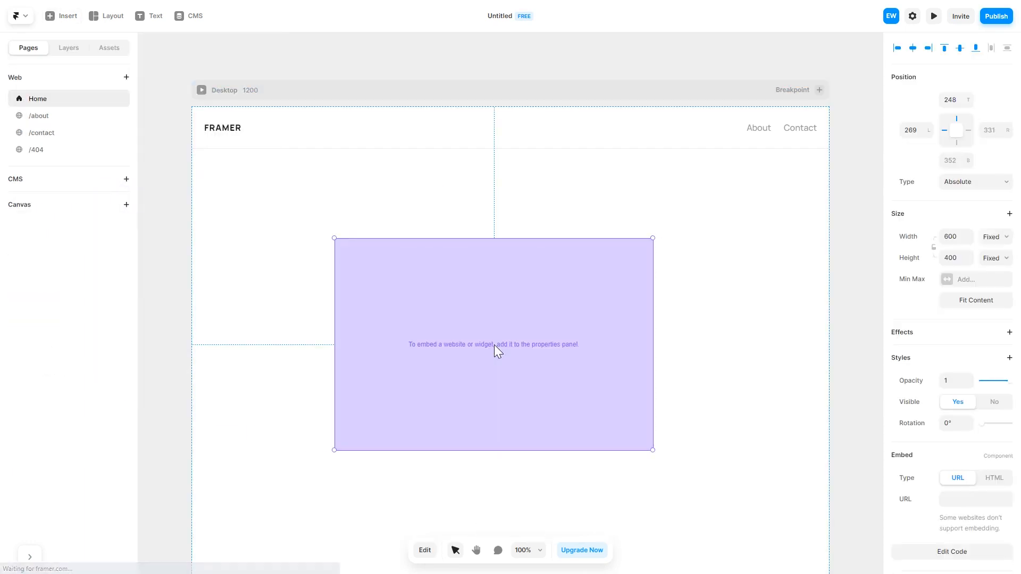
{"action": "mouse_move", "coordinate": [844, 448]}
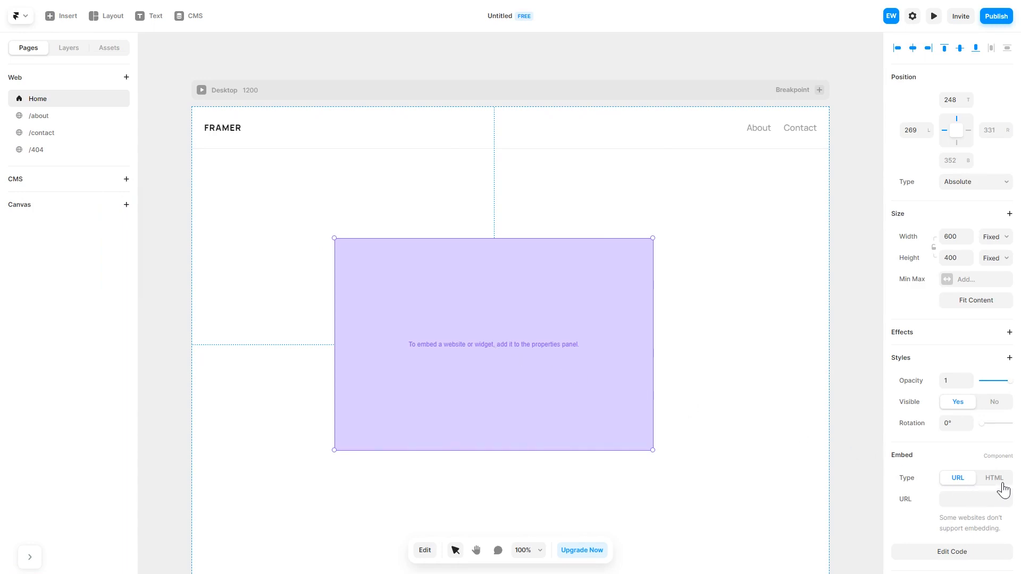
{"action": "left_click", "coordinate": [993, 478]}
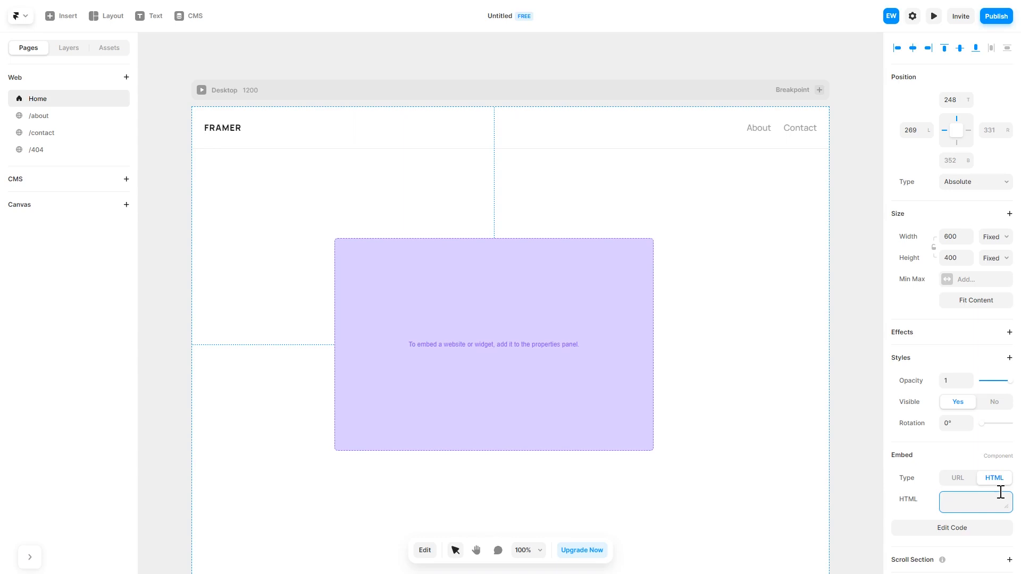